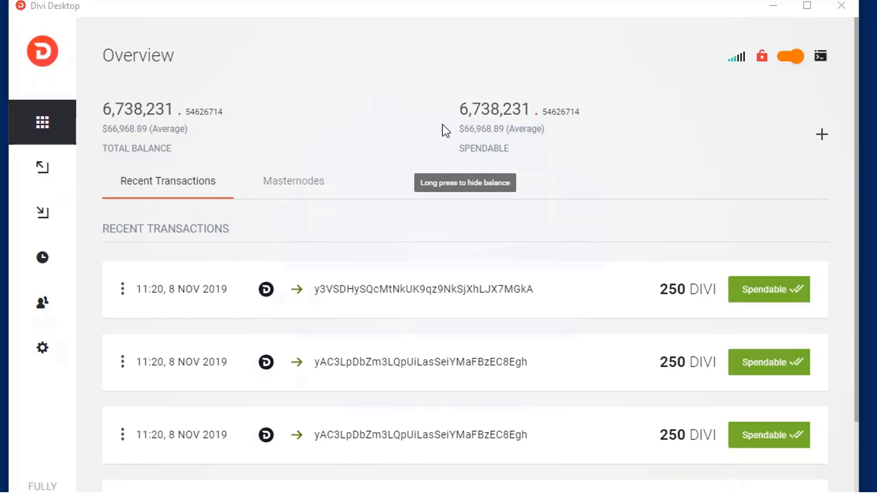
Begin deploying a new masternode from the Masternodes list
{"action": "left_click", "coordinate": [294, 180]}
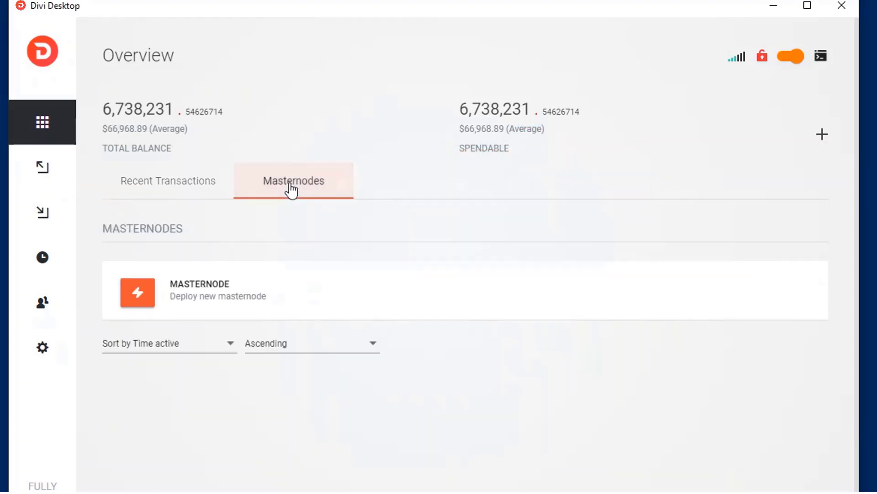
{"action": "mouse_move", "coordinate": [149, 298]}
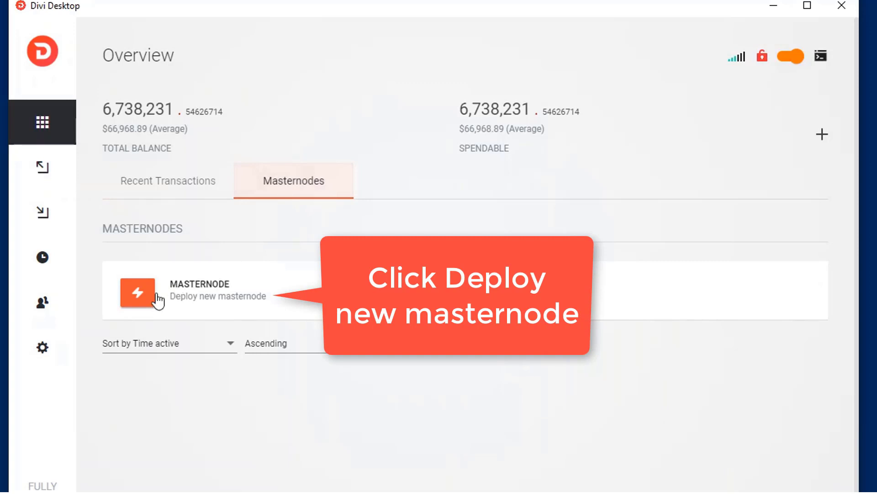
{"action": "left_click", "coordinate": [139, 296]}
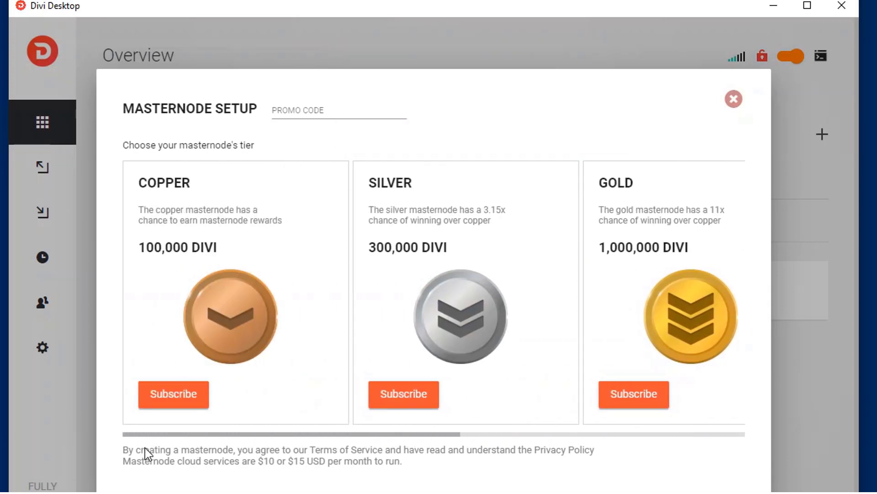
Subscribe to the Silver tier on the 1 Month: $10 payment plan
{"action": "left_click", "coordinate": [404, 393]}
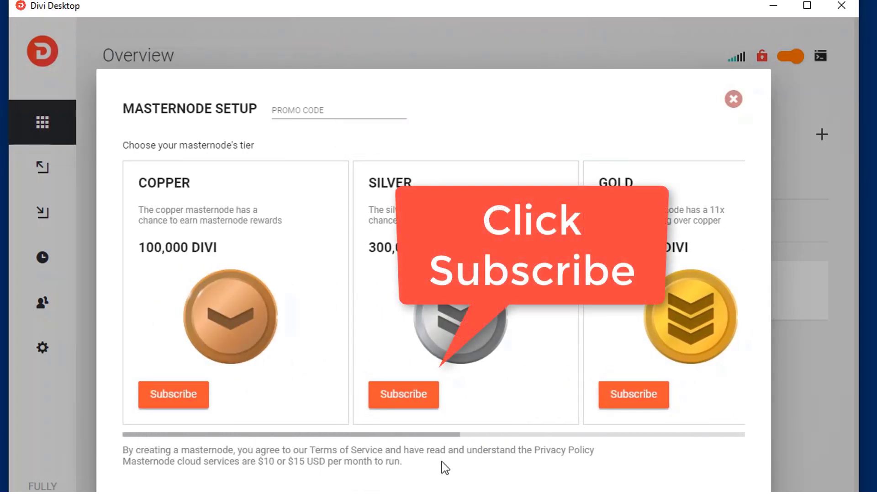
{"action": "left_click", "coordinate": [404, 394]}
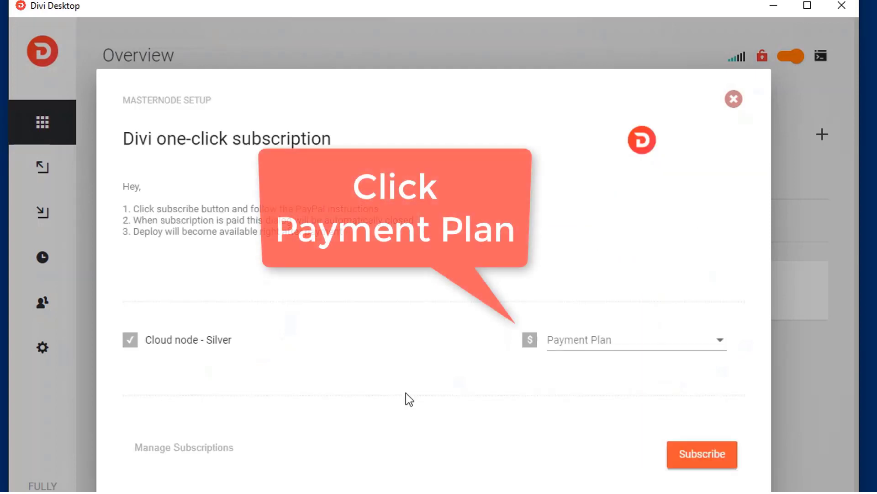
{"action": "left_click", "coordinate": [634, 339]}
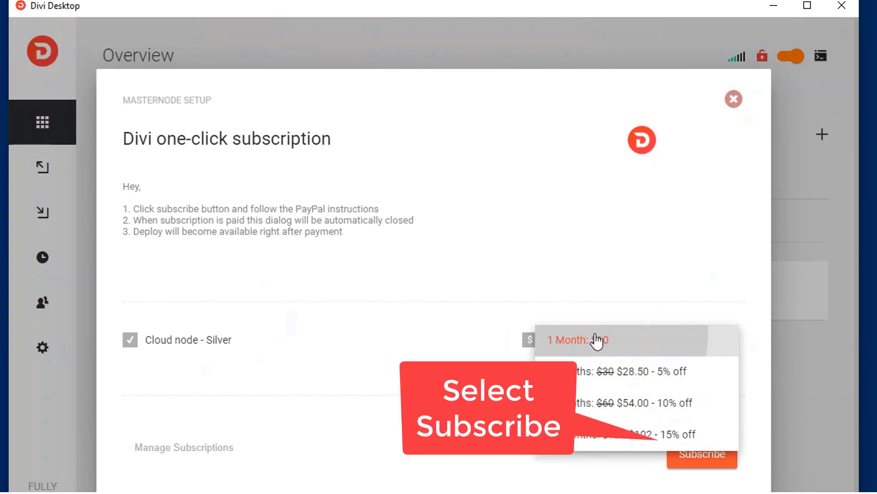
{"action": "left_click", "coordinate": [593, 339]}
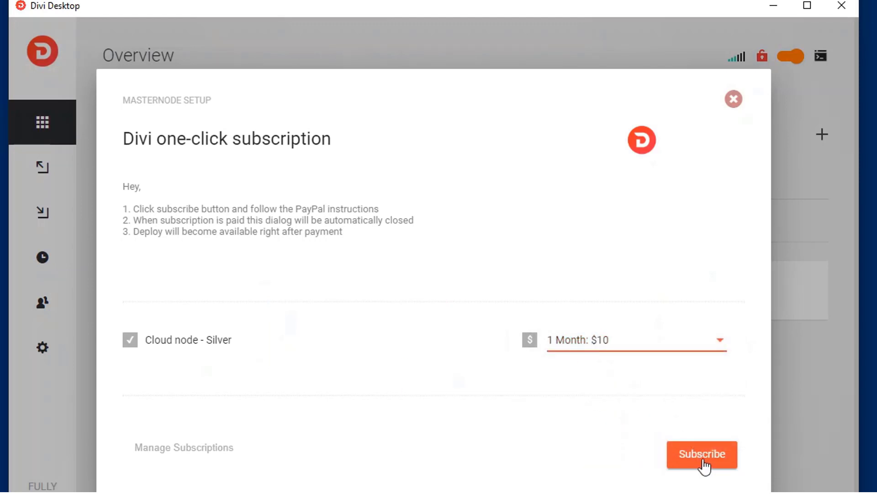
{"action": "left_click", "coordinate": [702, 466]}
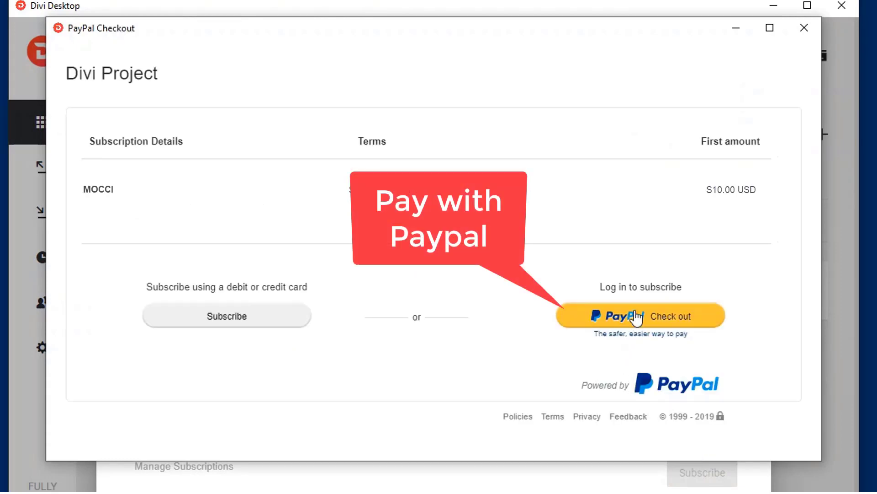
Log in to PayPal, agree to the $10.00 subscription to Divi Project, and close the checkout
{"action": "left_click", "coordinate": [638, 316]}
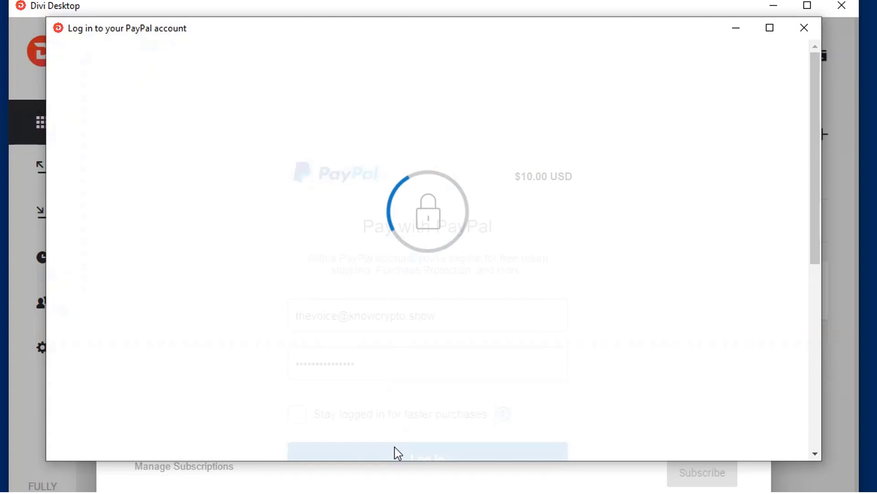
{"action": "left_click", "coordinate": [426, 457]}
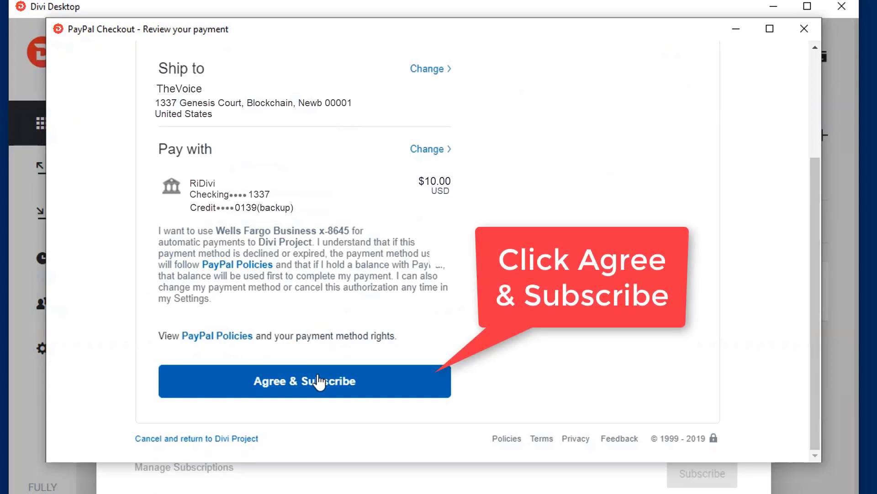
{"action": "left_click", "coordinate": [306, 380]}
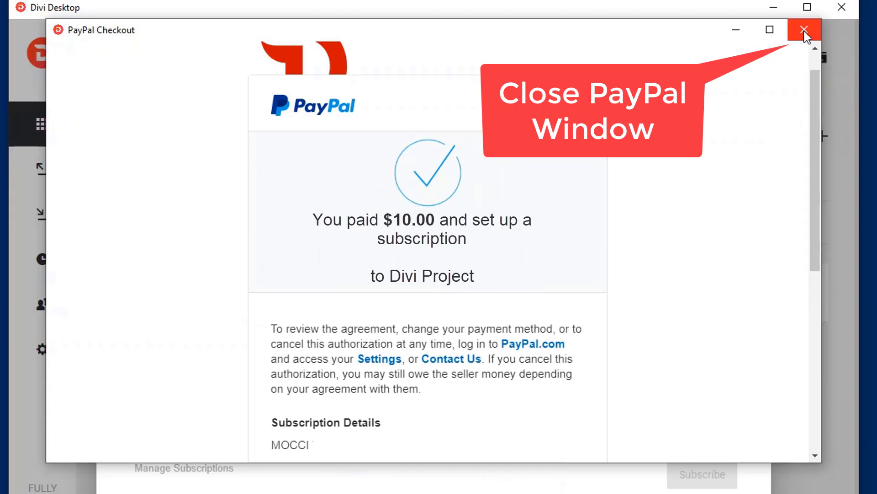
{"action": "left_click", "coordinate": [800, 29]}
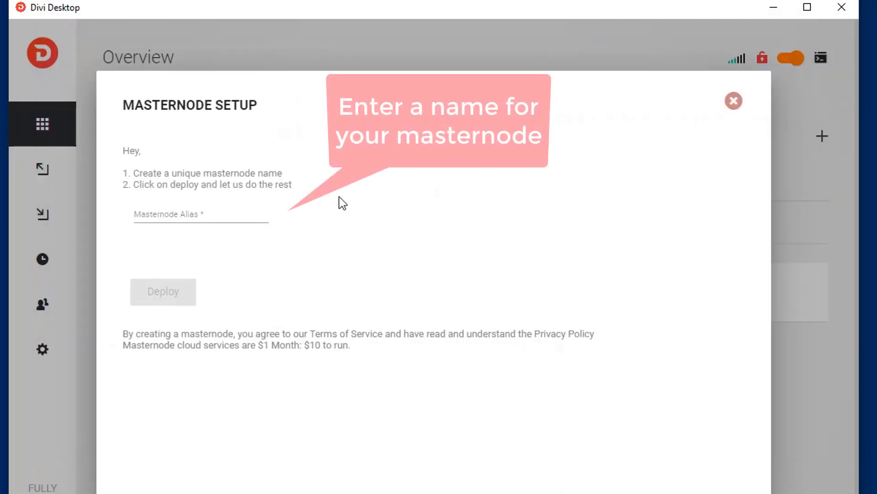
Set the masternode alias to THEVOICESILVER and deploy it
{"action": "left_click", "coordinate": [195, 221]}
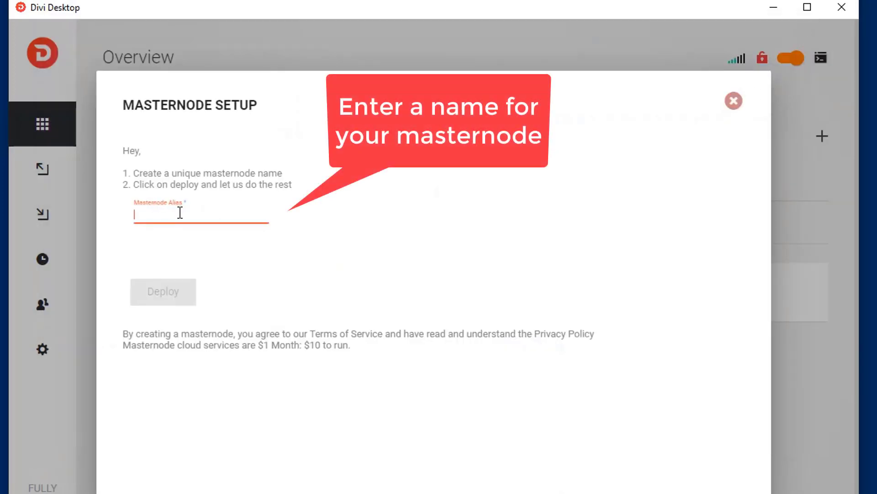
{"action": "type", "text": "THEVOIC"}
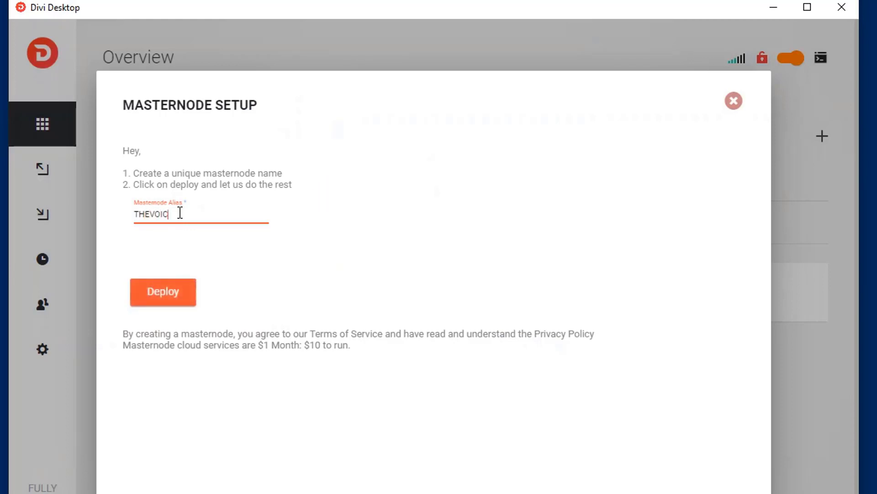
{"action": "type", "text": "ESILVER"}
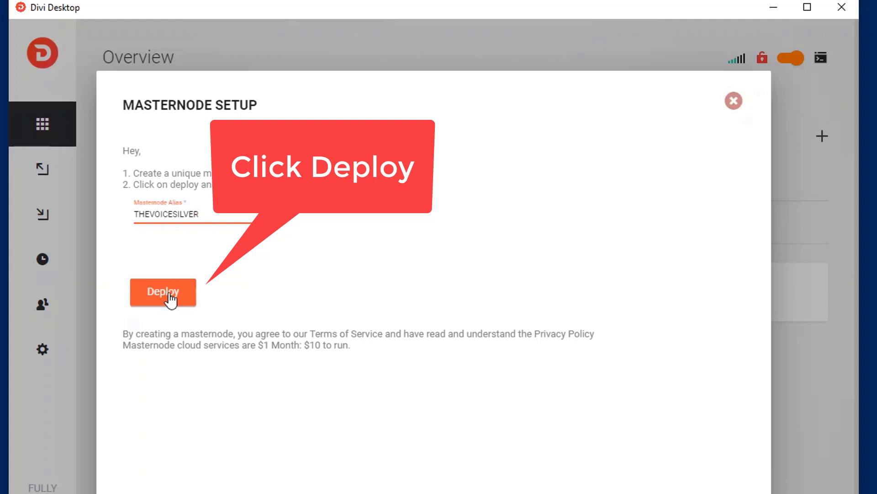
{"action": "left_click", "coordinate": [162, 292]}
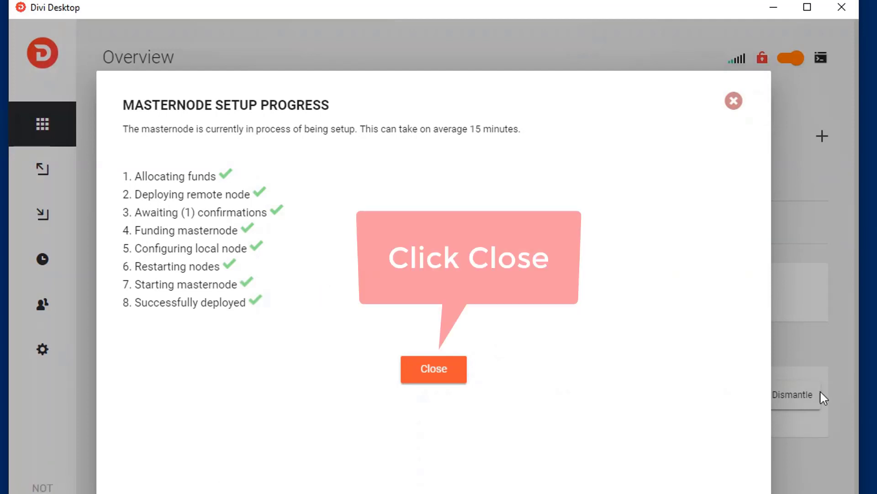
Close the completed setup progress so THEVOICESILVER shows as MASTERNODE STARTED
{"action": "left_click", "coordinate": [433, 369]}
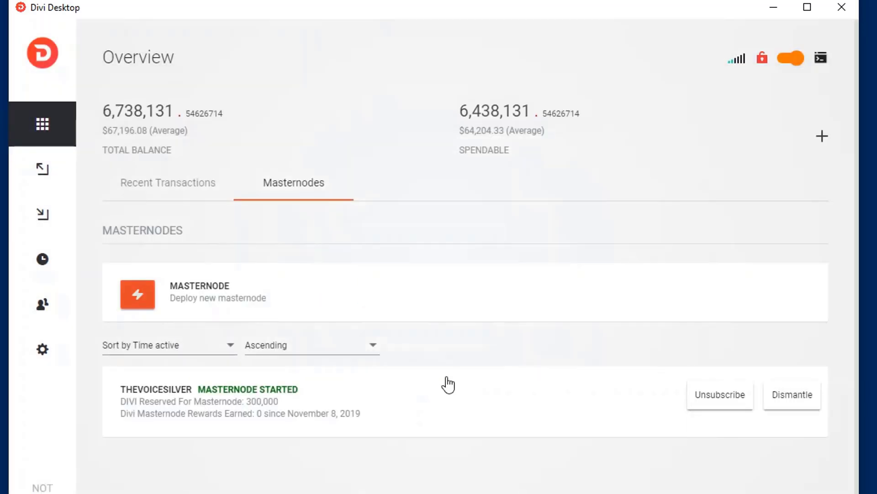